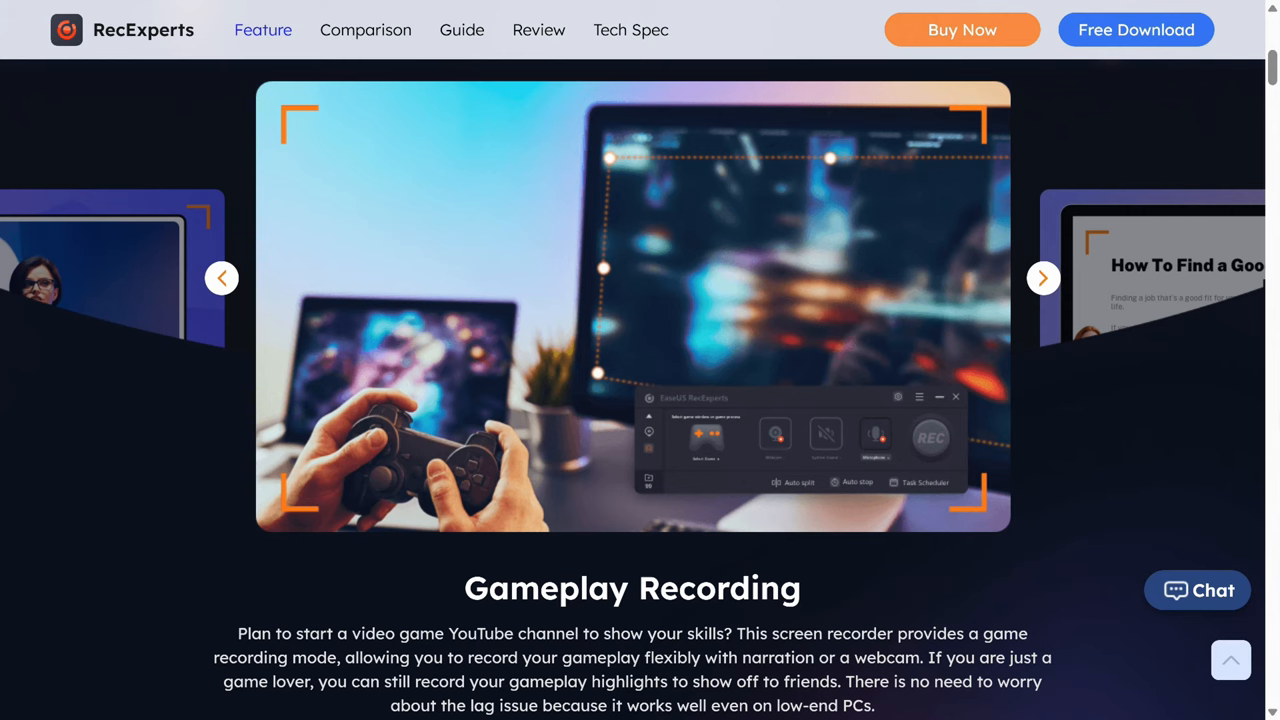
- Advance the scenarios slideshow through Video Tutorial and Presentation Recording to the YouTube Recording slide
{"action": "left_click", "coordinate": [1044, 278]}
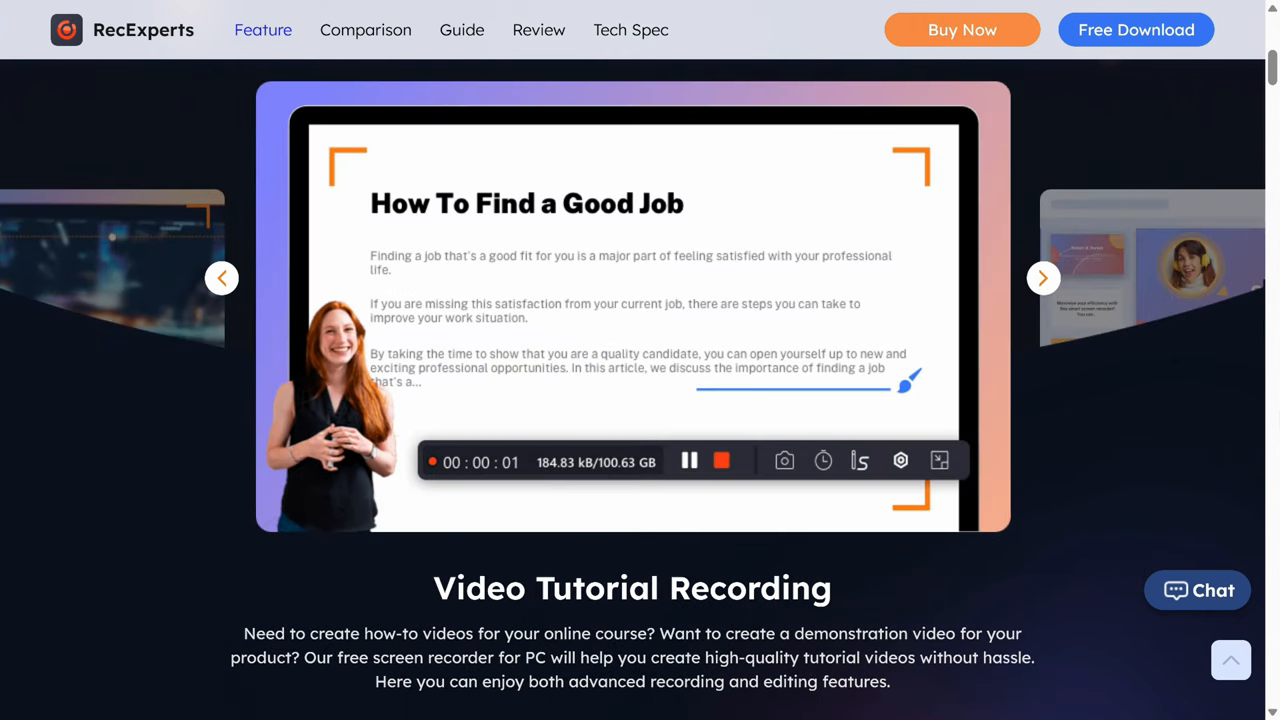
{"action": "left_click", "coordinate": [1044, 276]}
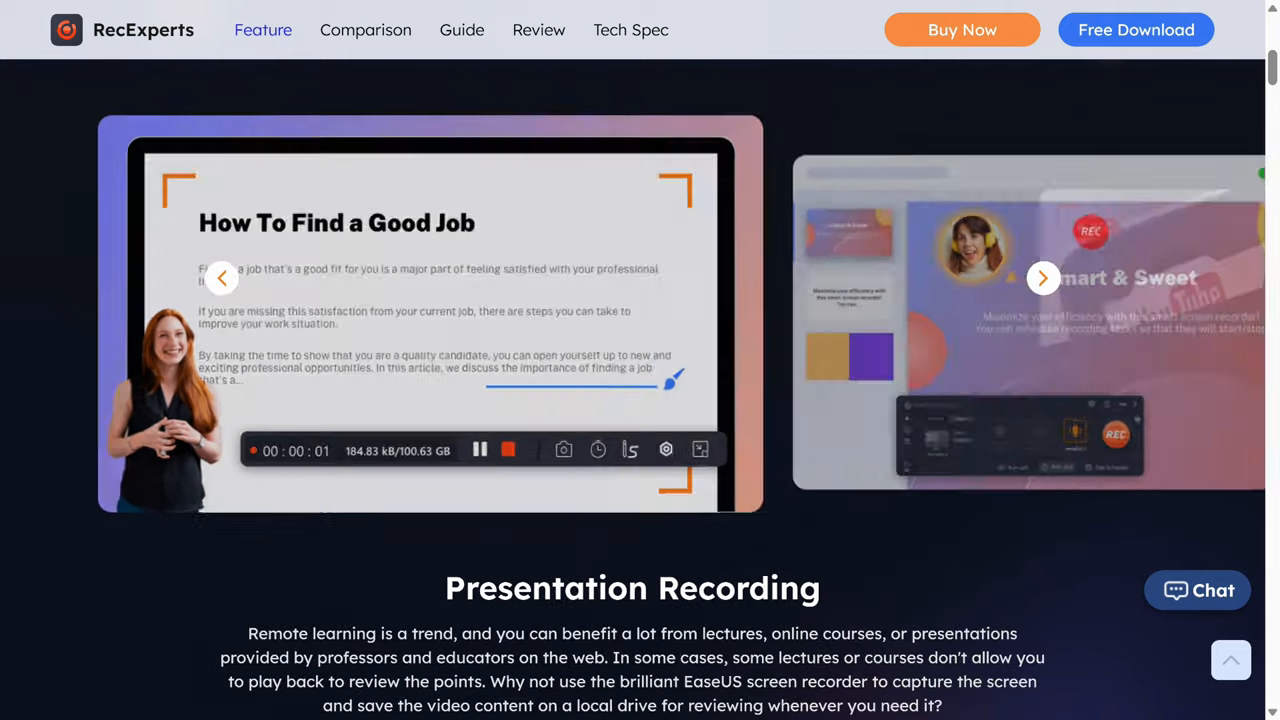
{"action": "left_click", "coordinate": [1044, 278]}
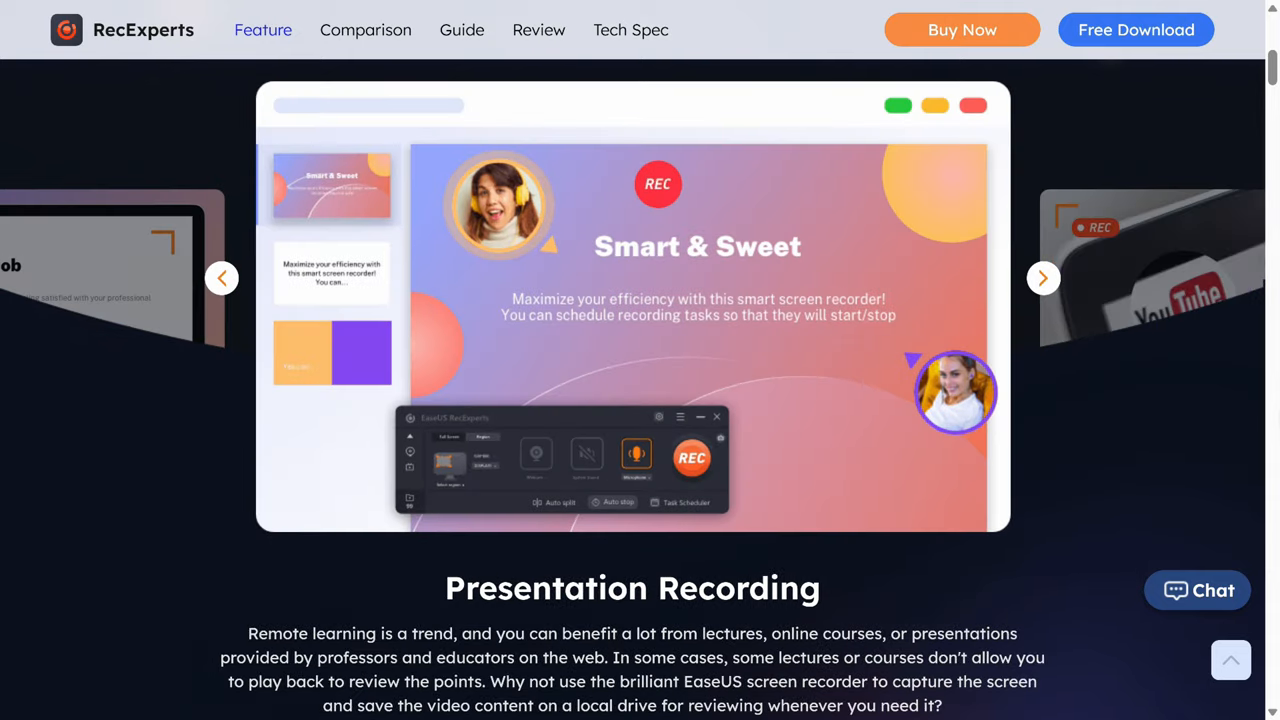
{"action": "left_click", "coordinate": [1044, 276]}
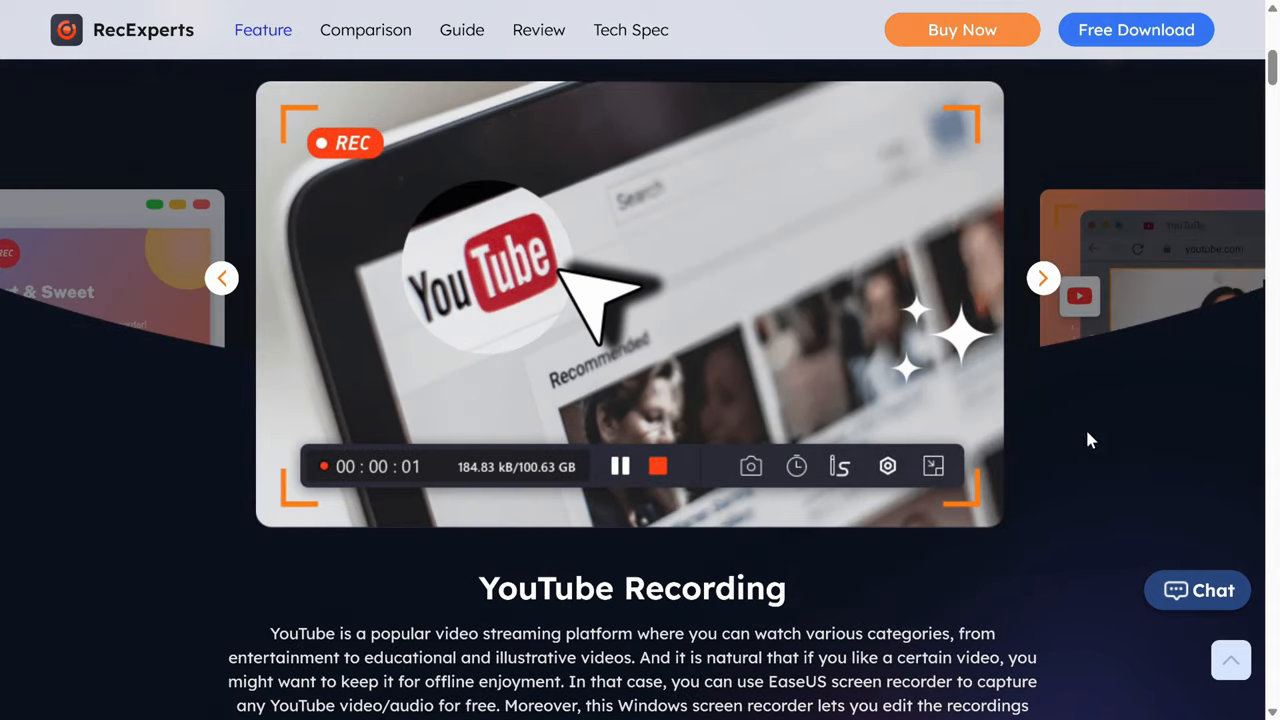
- Scroll down past the feature grid to the Webcam Recording section
{"action": "scroll", "scroll_direction": "up", "scroll_amount": 3}
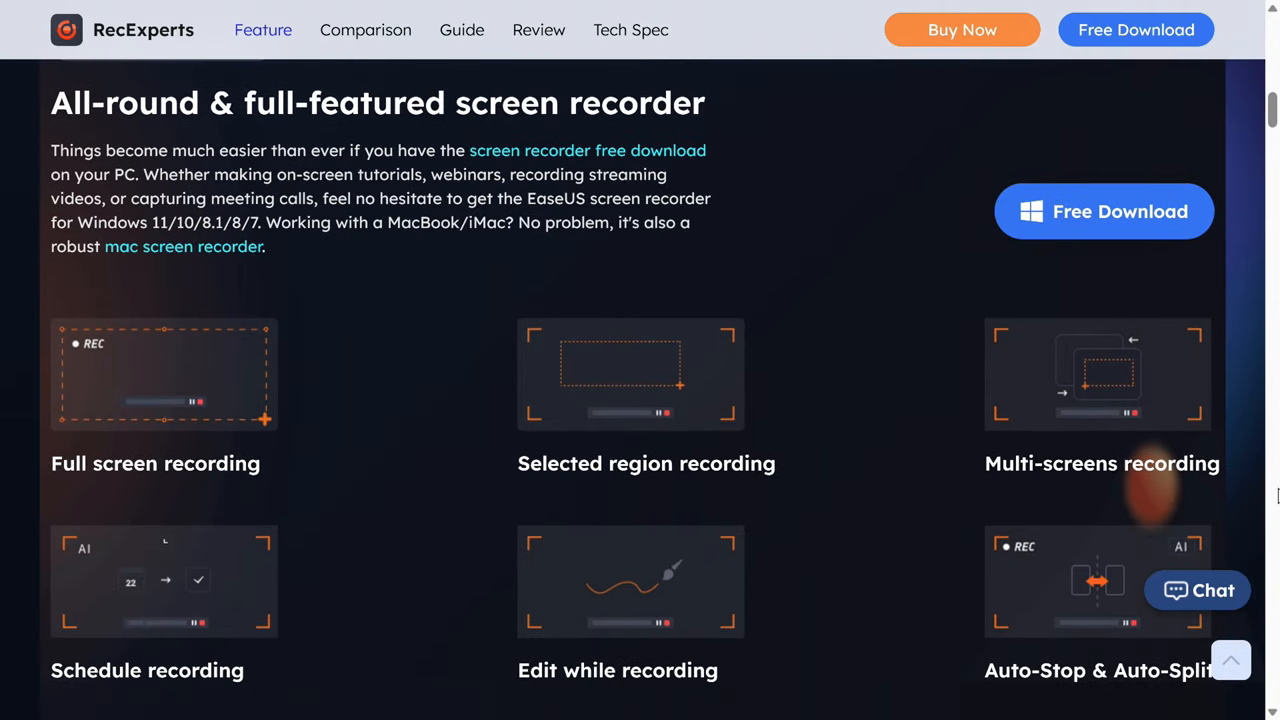
{"action": "scroll", "scroll_direction": "down", "scroll_amount": 3}
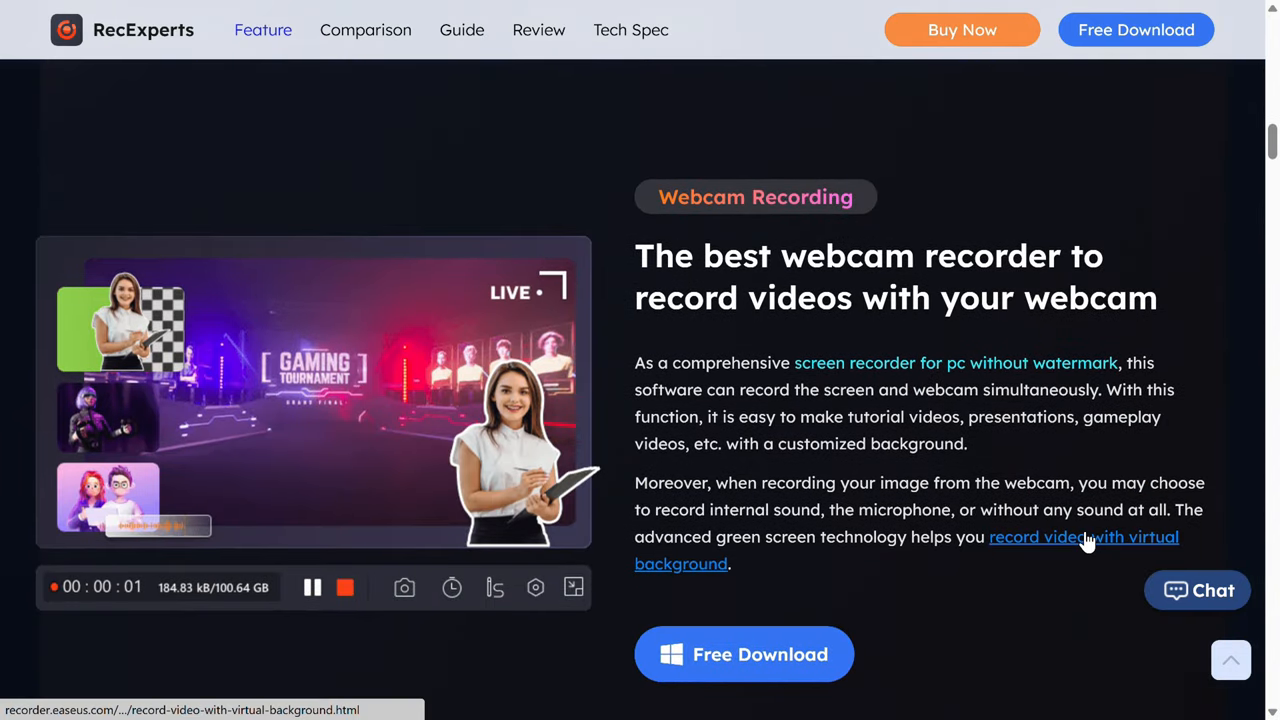
{"action": "scroll", "scroll_direction": "down", "scroll_amount": 3}
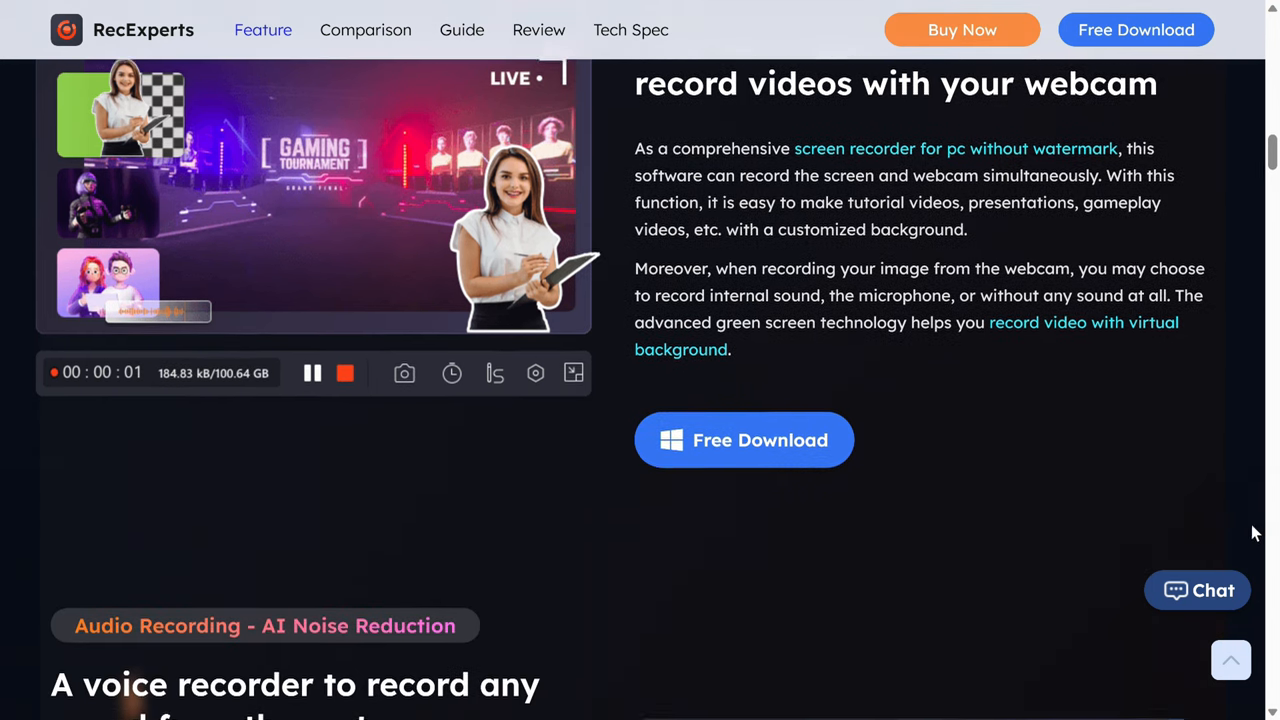
{"action": "scroll", "scroll_direction": "down", "scroll_amount": 3}
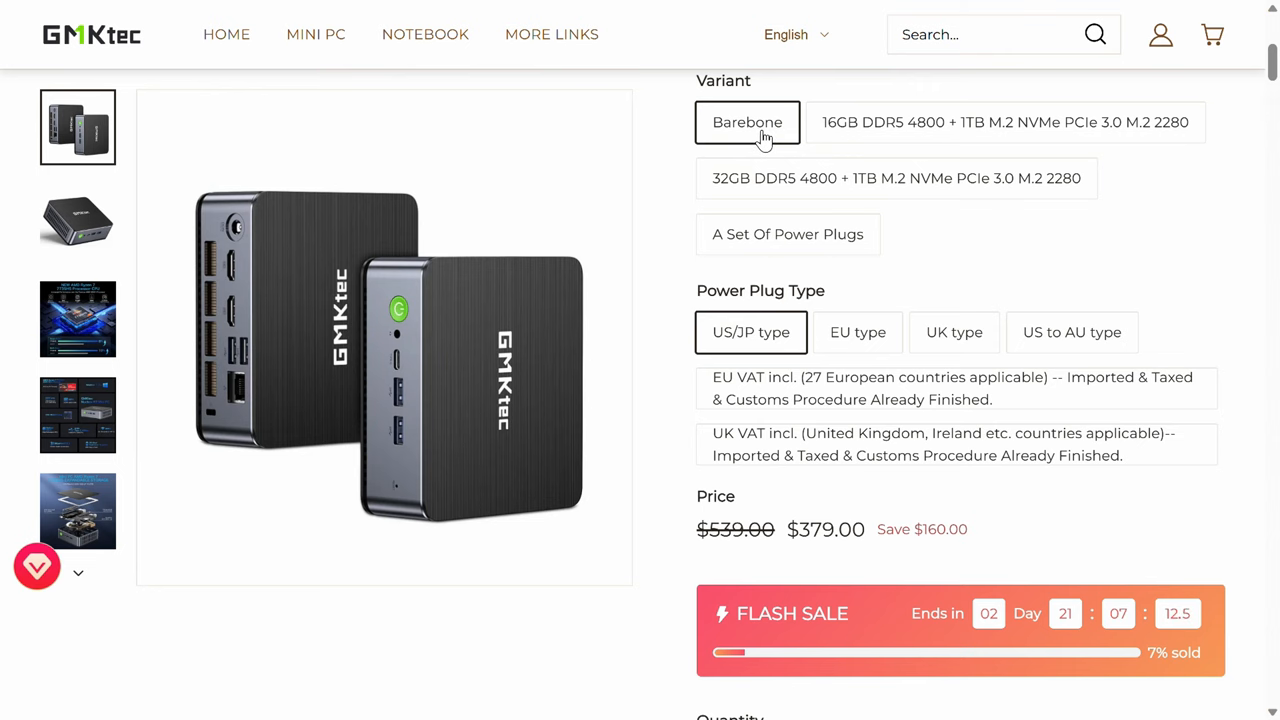
{"action": "mouse_move", "coordinate": [880, 124]}
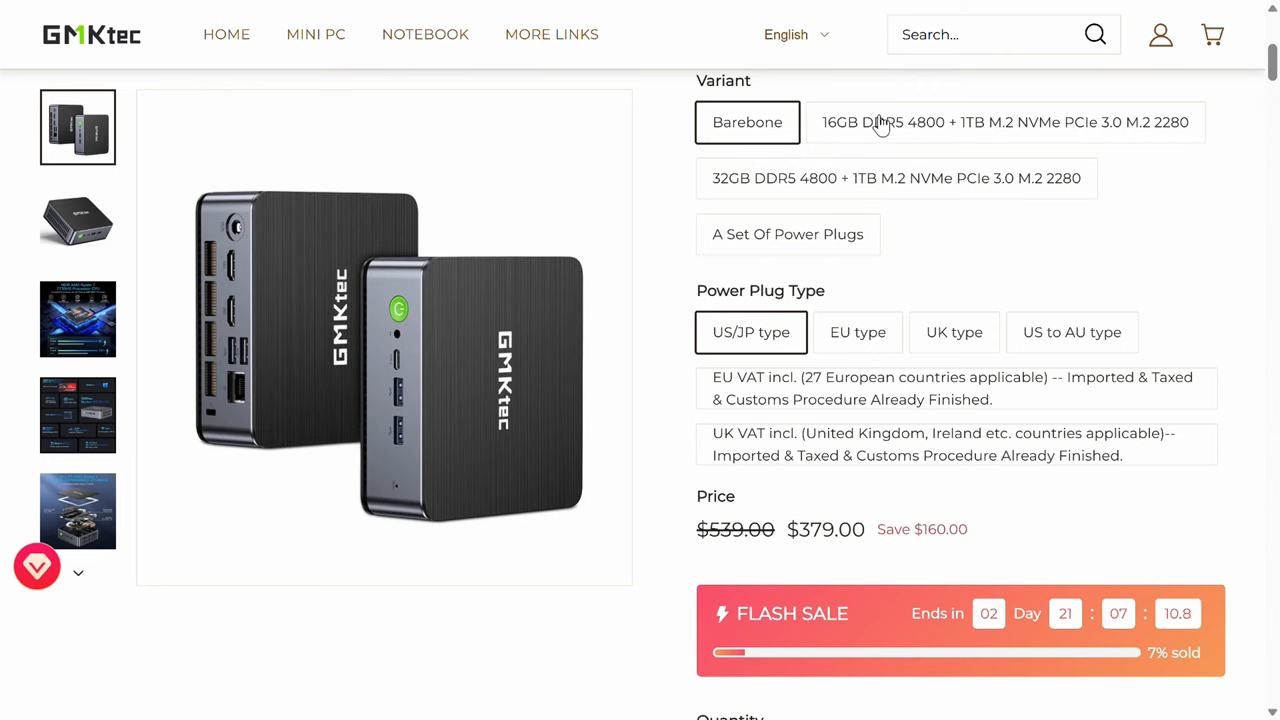
- Select the 16GB DDR5 4800 + 1TB M.2 NVMe variant, priced $467.00
{"action": "left_click", "coordinate": [1004, 122]}
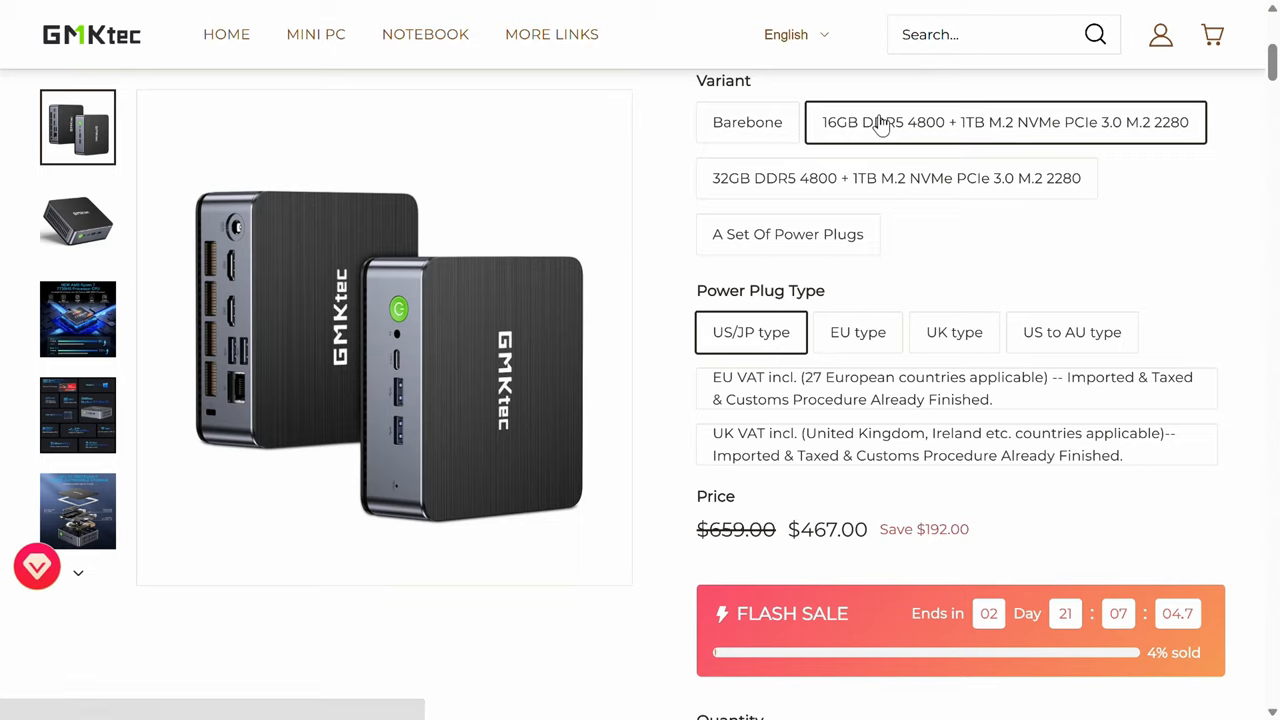